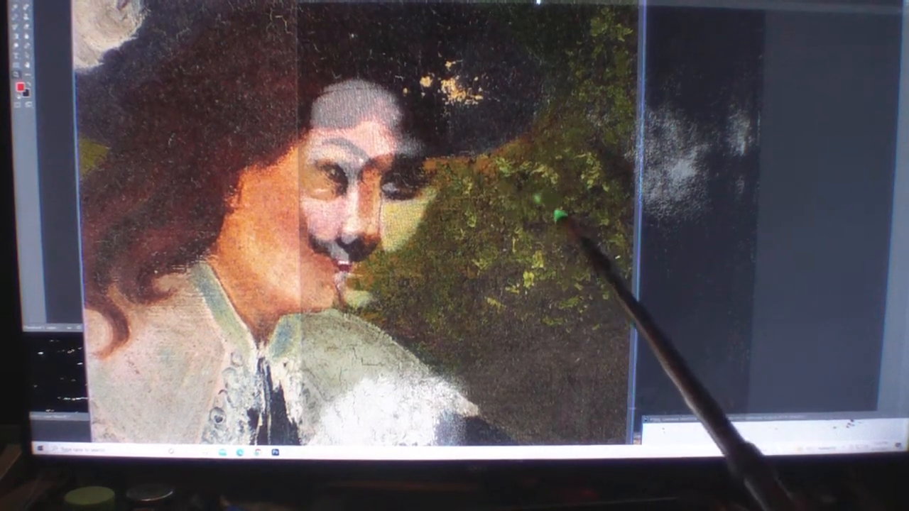
mouse_move(603, 106)
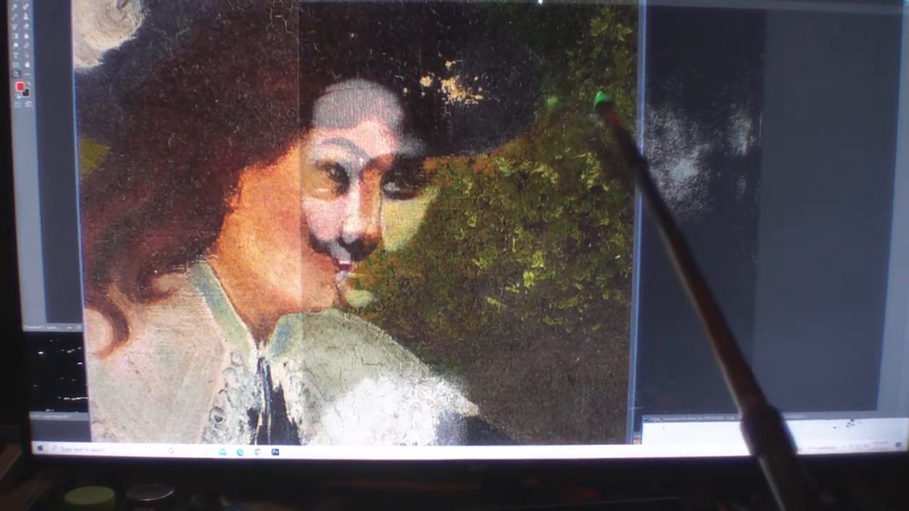